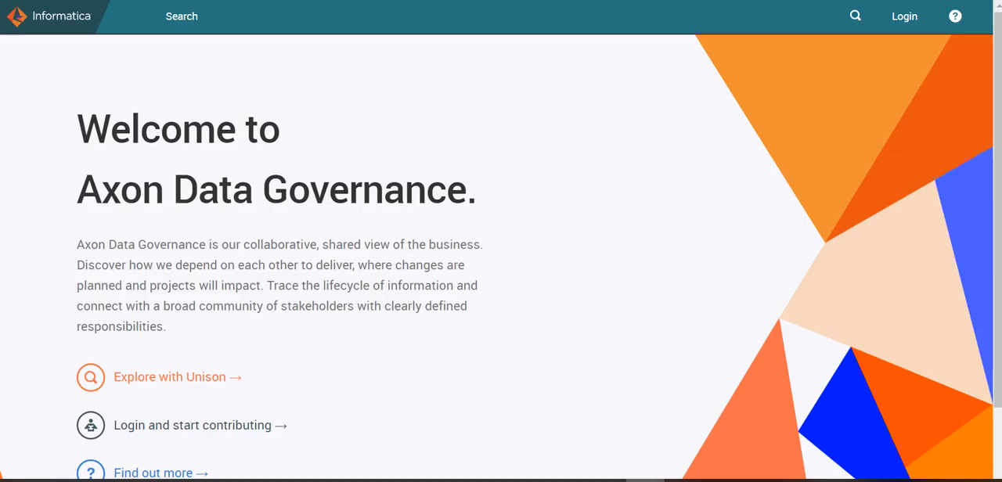
pyautogui.moveTo(938, 16)
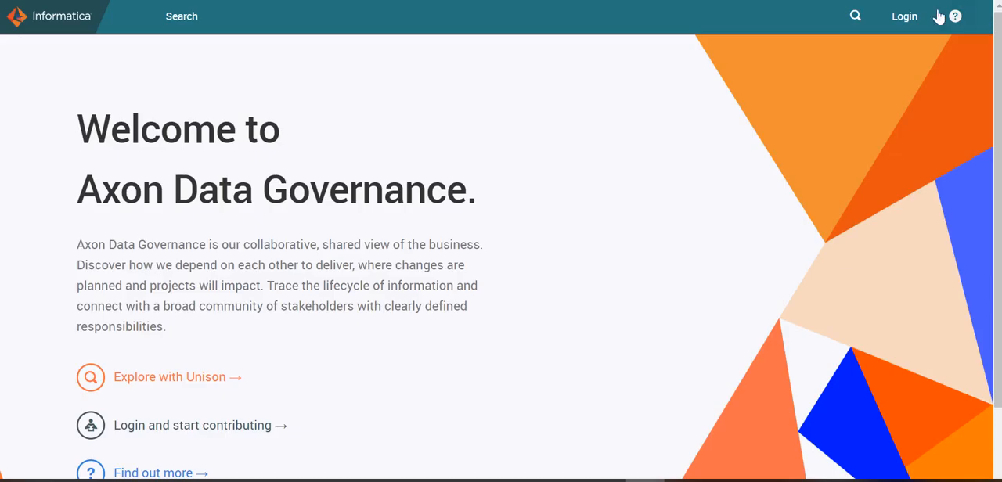
# - Sign in to Axon as the admin user to reach the 'test' dashboard
pyautogui.click(905, 16)
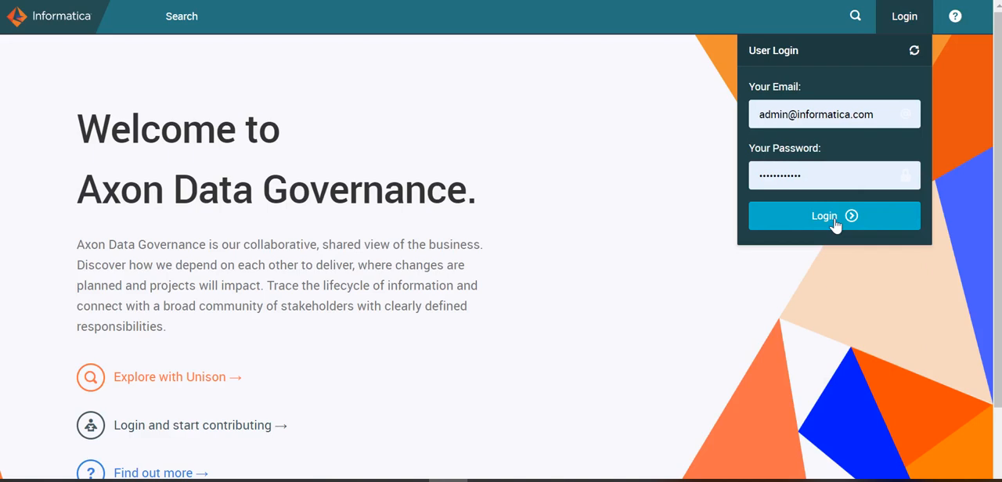
pyautogui.click(834, 215)
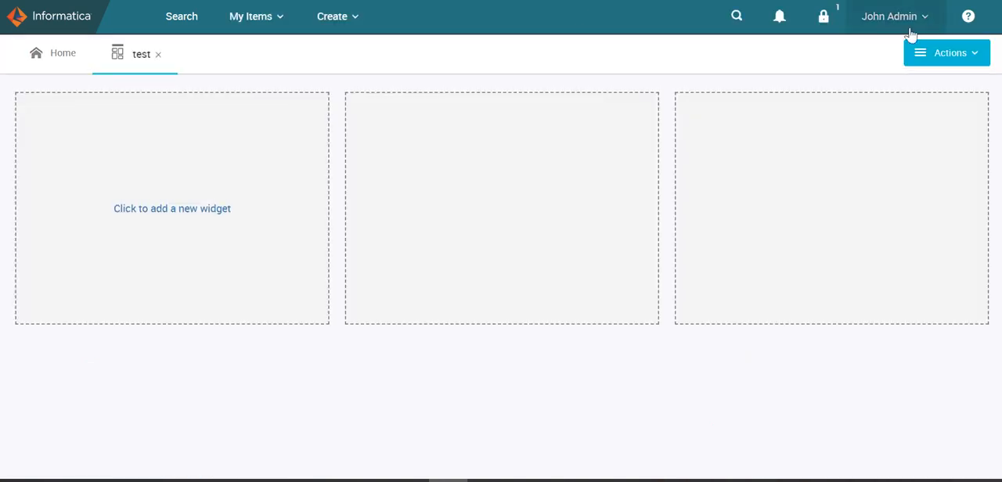
# - Go to the admin panel and open Application Settings under Customize & Configure
pyautogui.click(892, 16)
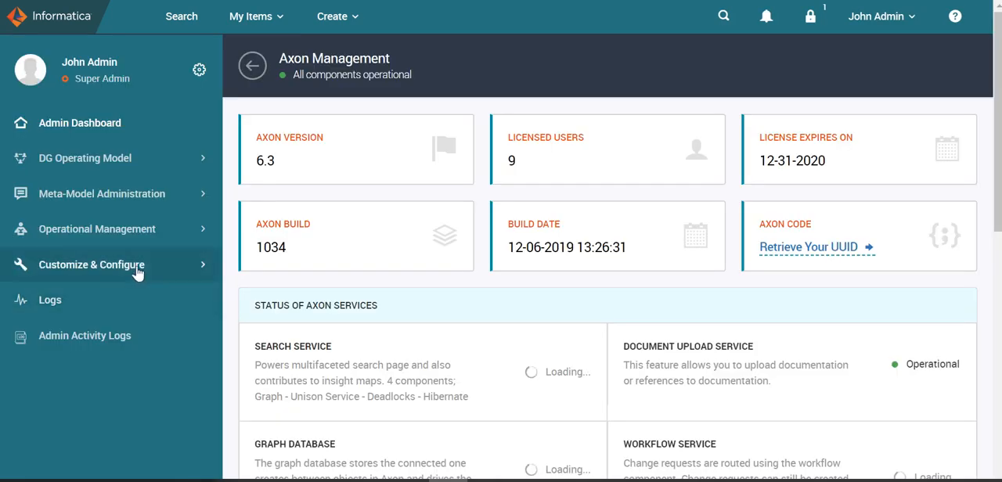
pyautogui.click(91, 264)
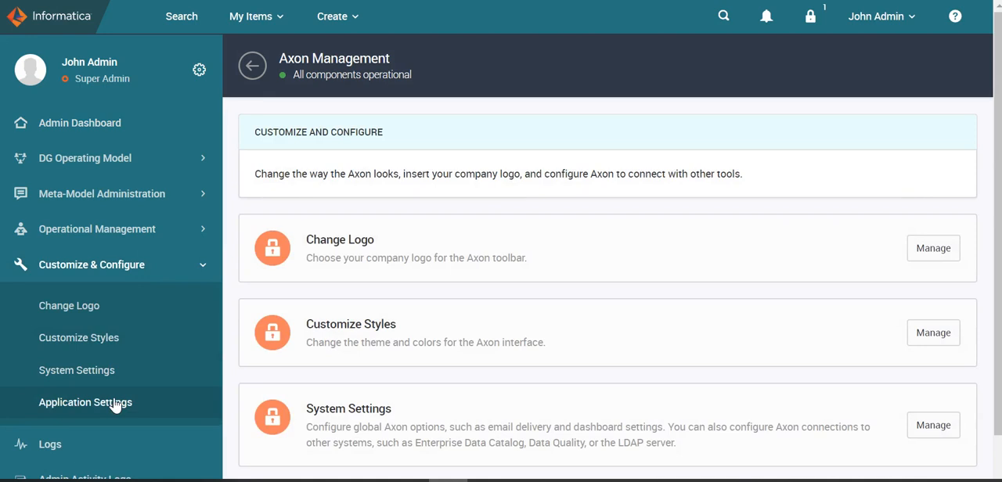
pyautogui.click(86, 402)
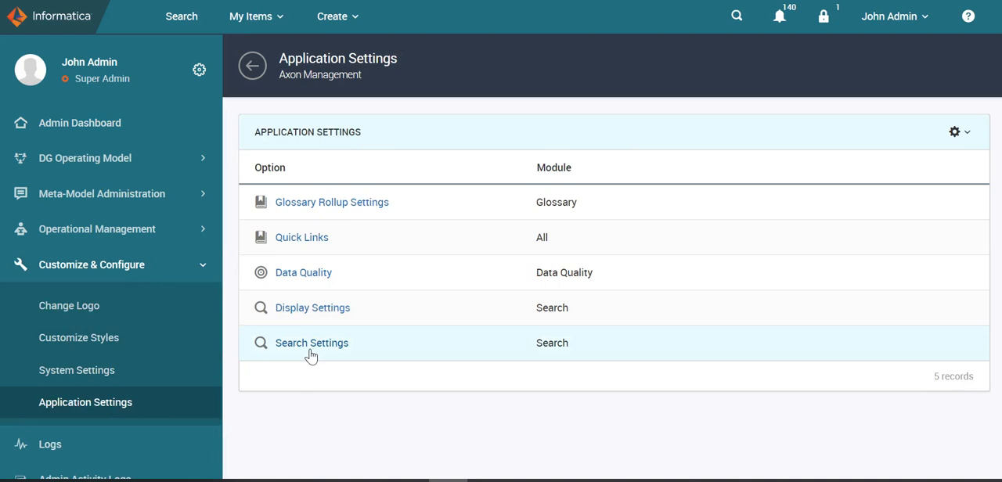
# - Enable fuzzy search in Search Settings, then browse the 265 glossary items in Search
pyautogui.click(312, 343)
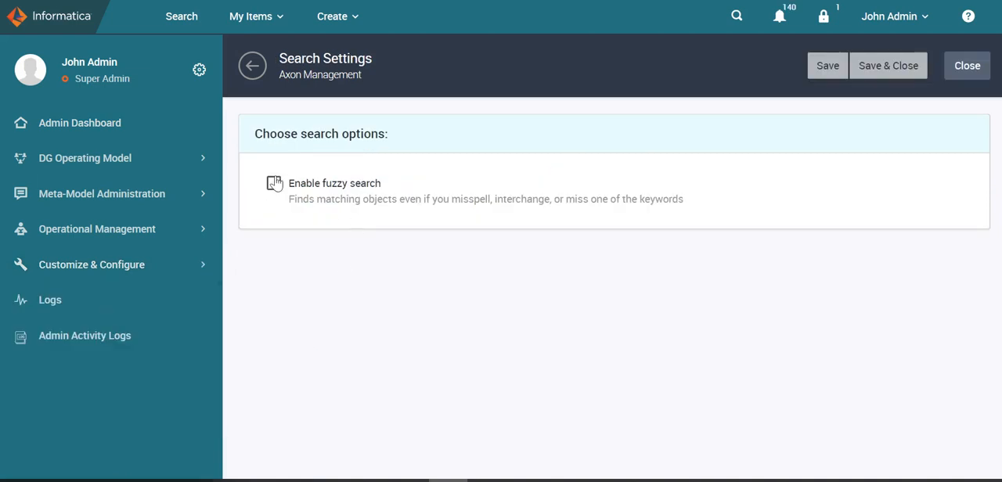
pyautogui.click(273, 183)
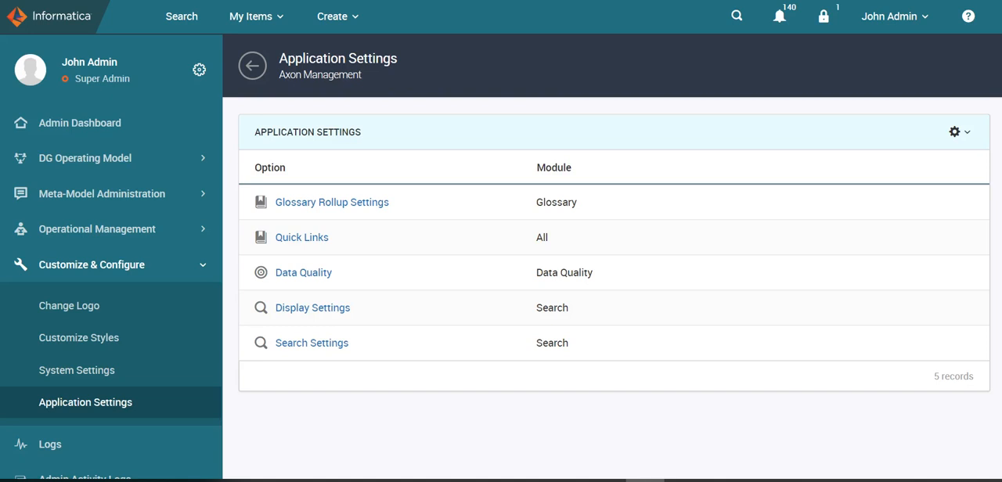
pyautogui.click(181, 16)
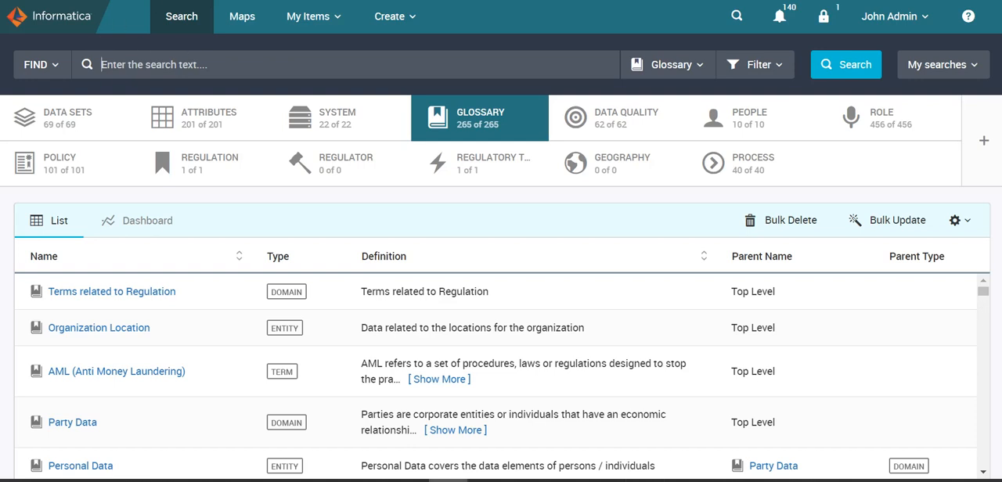
pyautogui.write('Prs')
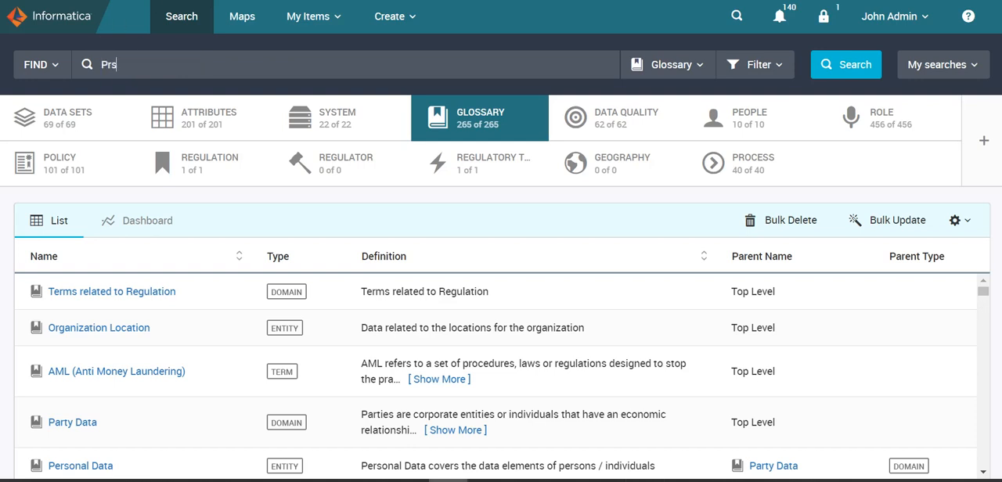
pyautogui.write('onal')
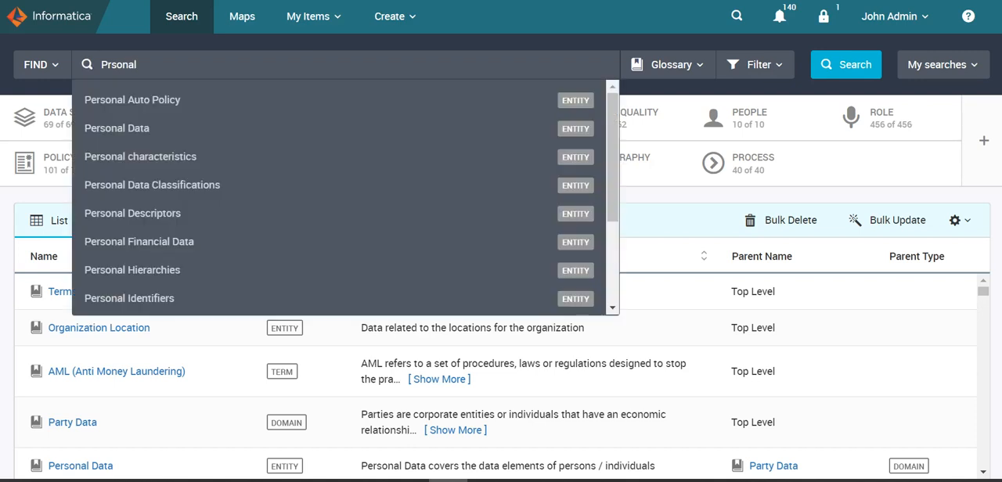
pyautogui.moveTo(202, 252)
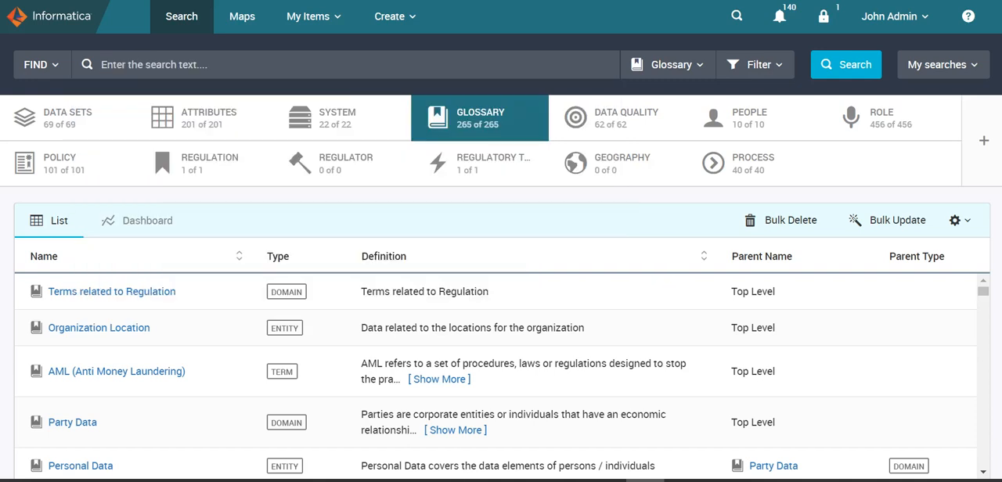
pyautogui.write('Terms')
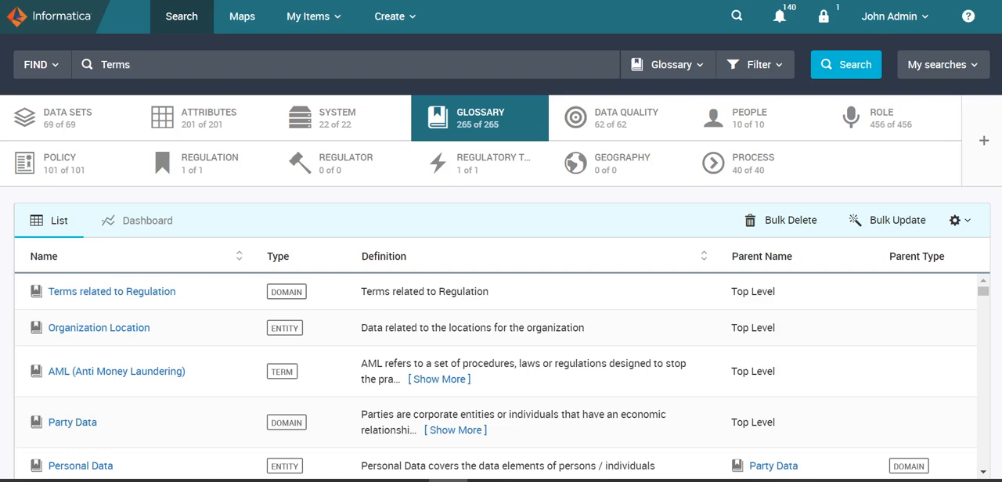
pyautogui.write('to')
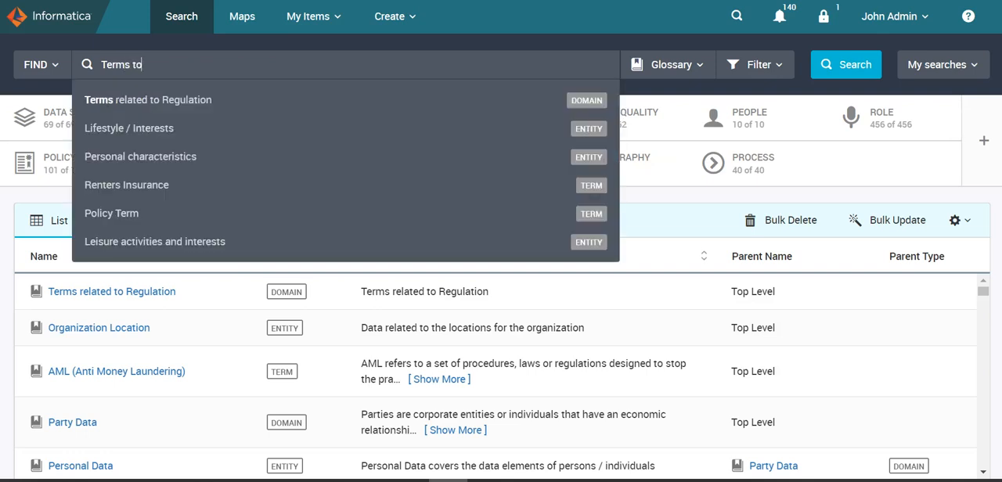
pyautogui.write('Regu')
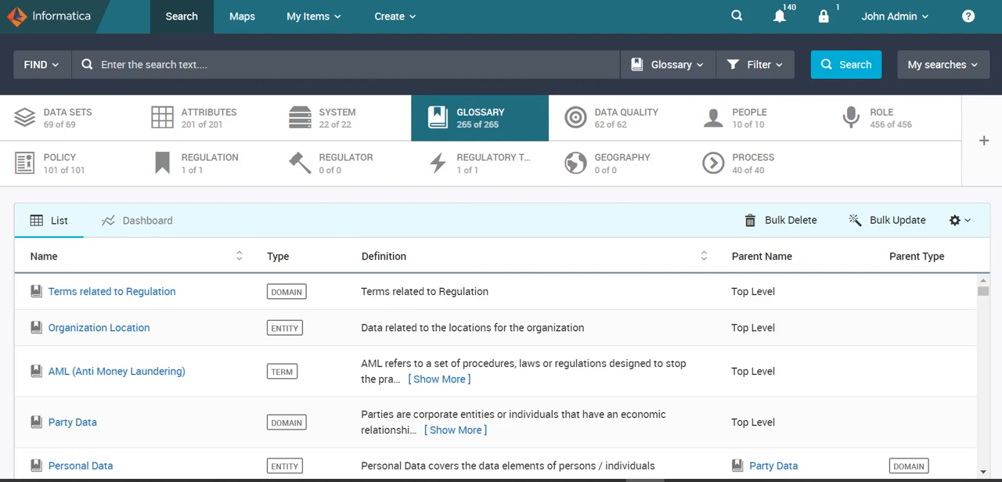
pyautogui.write('o')
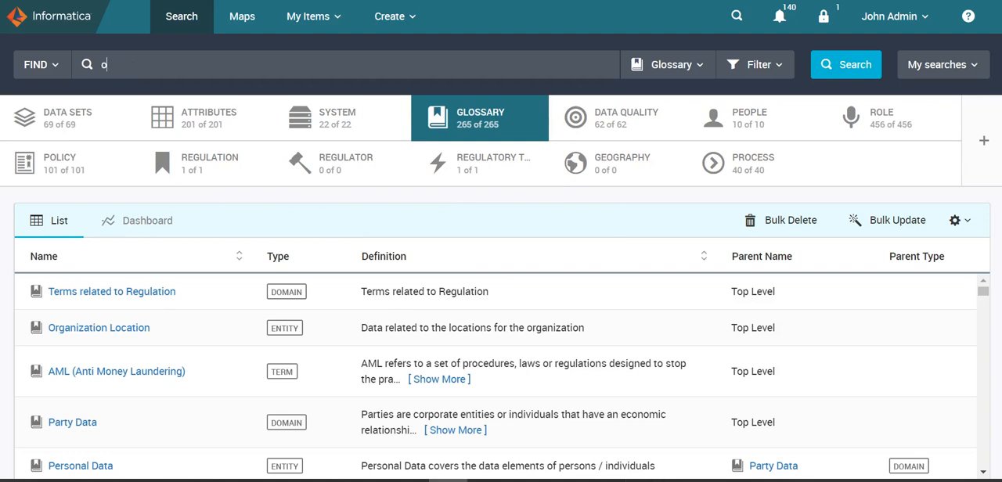
pyautogui.write('cati')
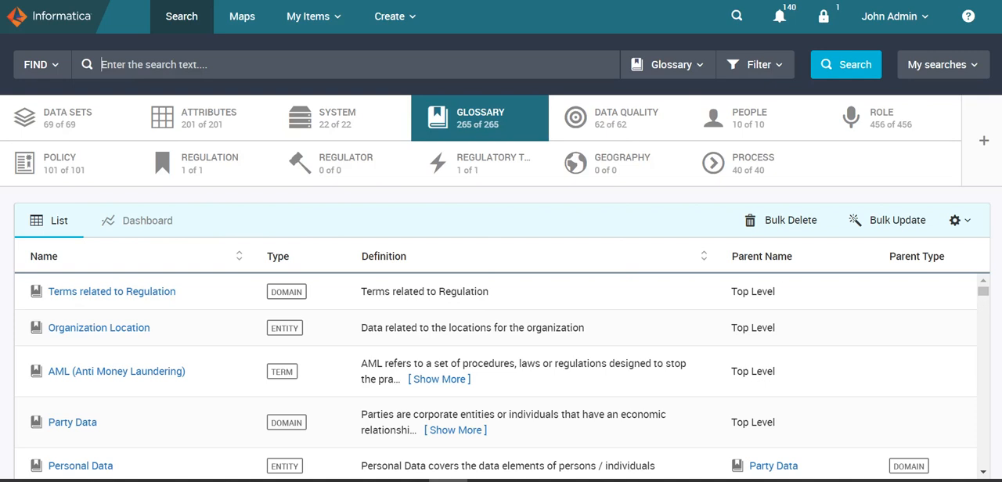
pyautogui.write('Karty')
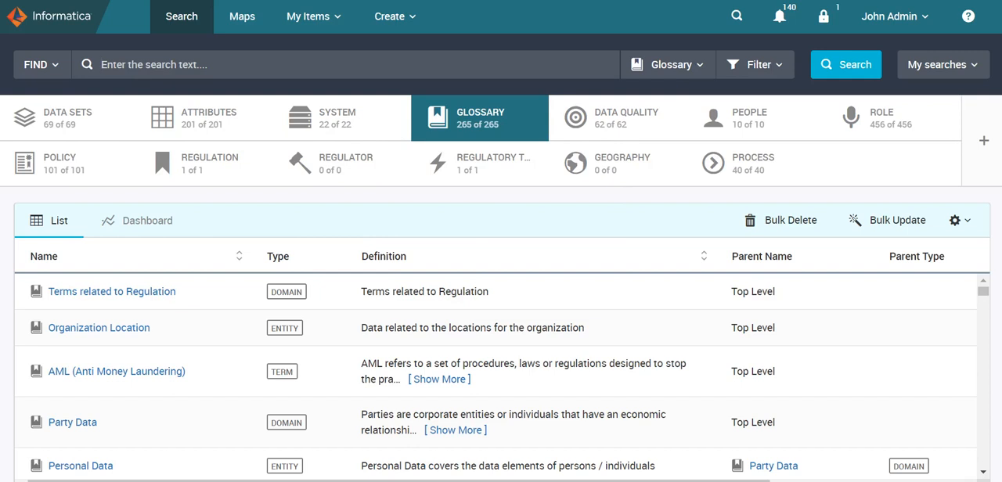
pyautogui.click(344, 64)
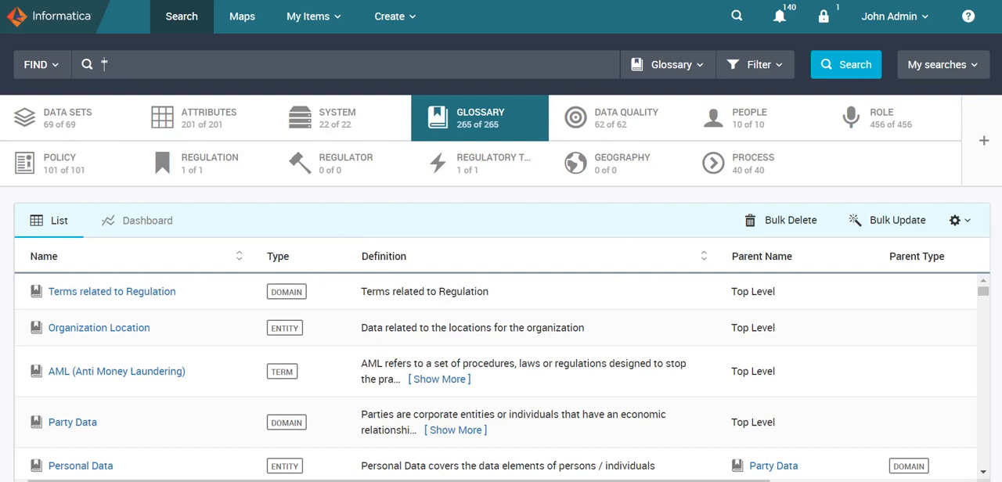
# - Search the glossary for the exact quoted phrase "Account Number"
pyautogui.write('"Account N')
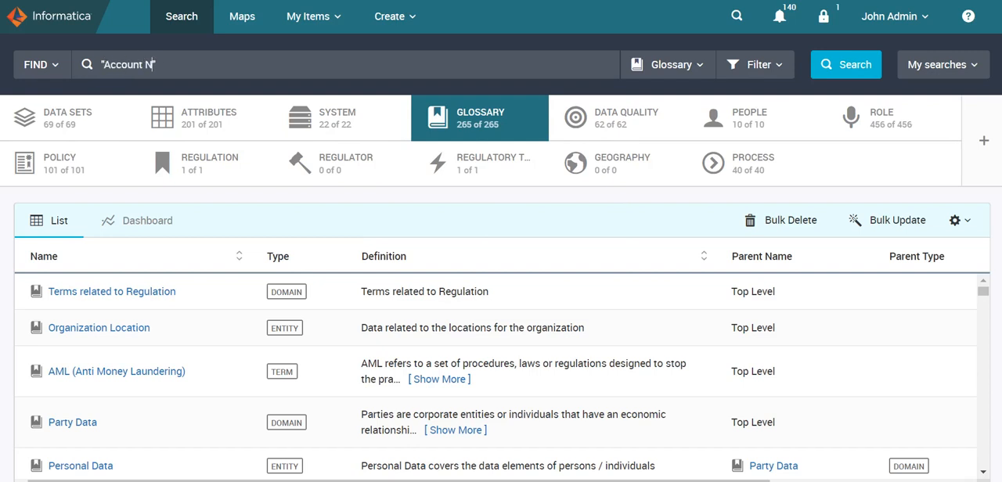
pyautogui.write('umber')
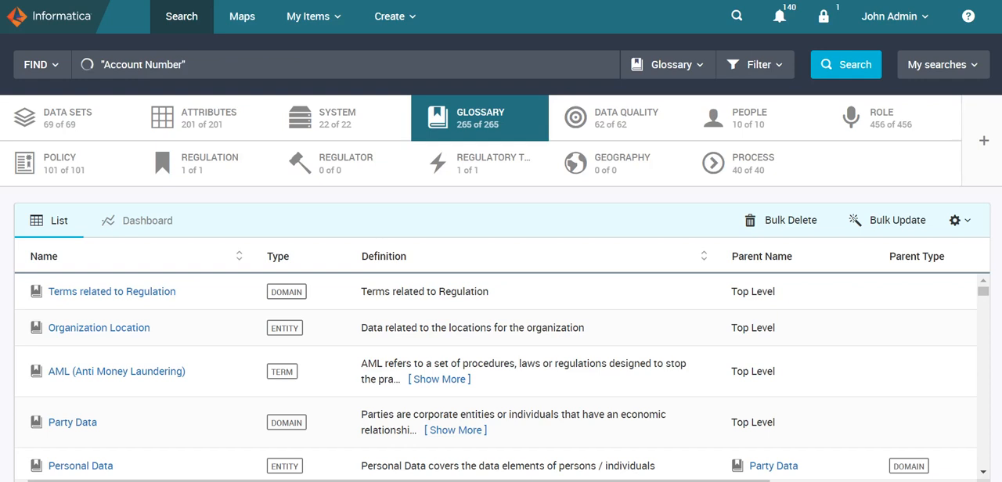
pyautogui.click(845, 64)
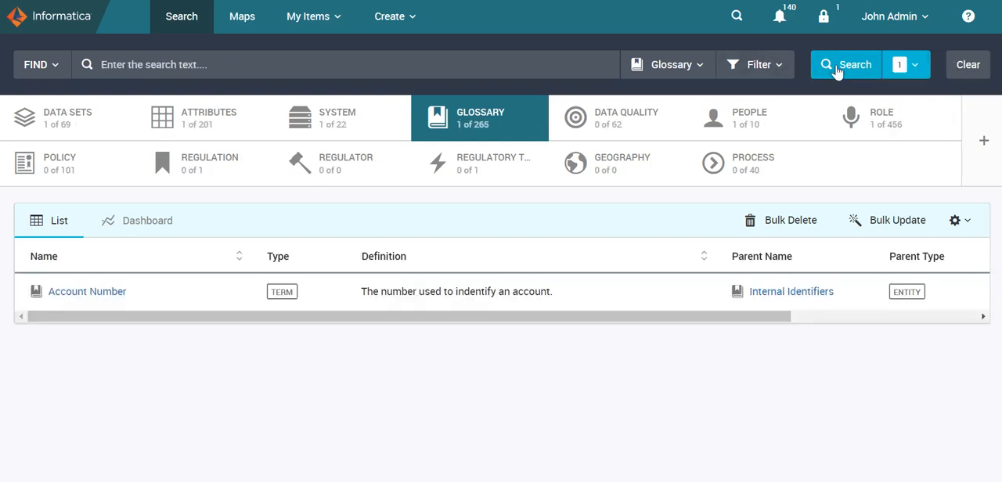